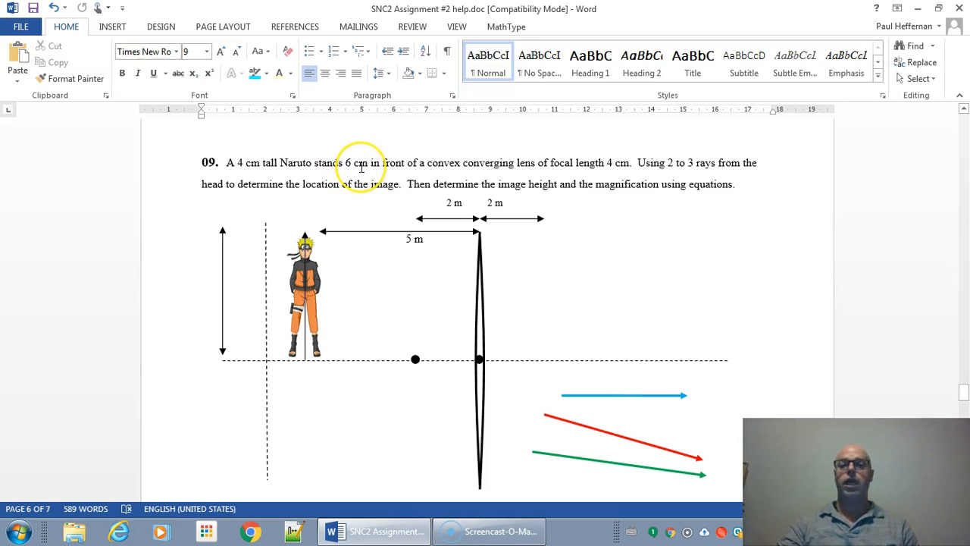
{"action": "mouse_move", "coordinate": [409, 239]}
{"action": "type", "text": "6"}
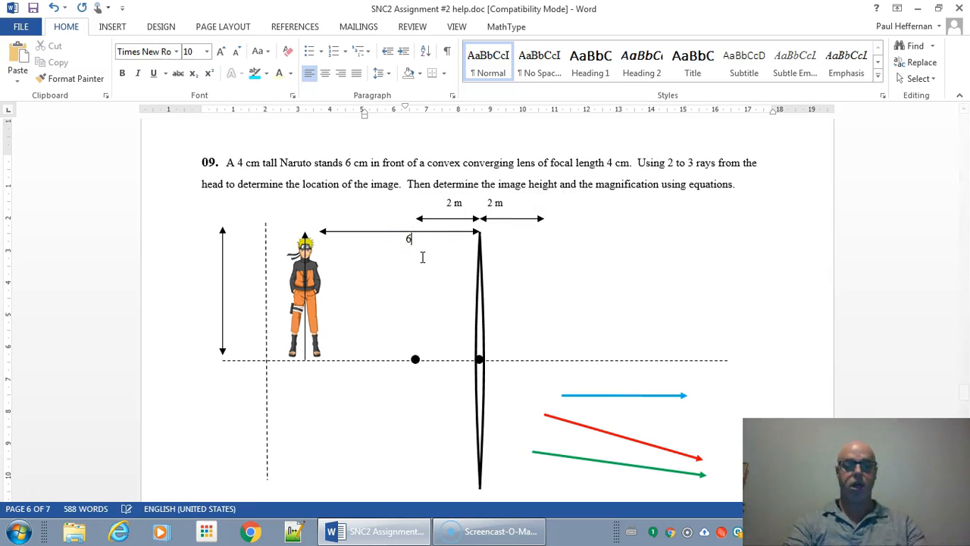
Relabel the distances as 6 cm and 2 cm and duplicate the focal point dot past the lens.
{"action": "type", "text": "cm"}
{"action": "left_click", "coordinate": [455, 203]}
{"action": "type", "text": "c"}
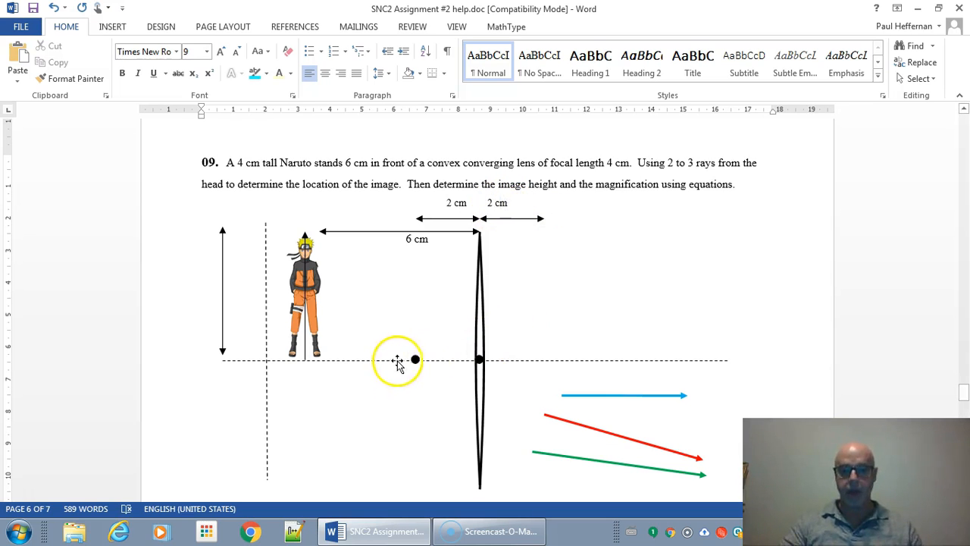
{"action": "left_click", "coordinate": [413, 361]}
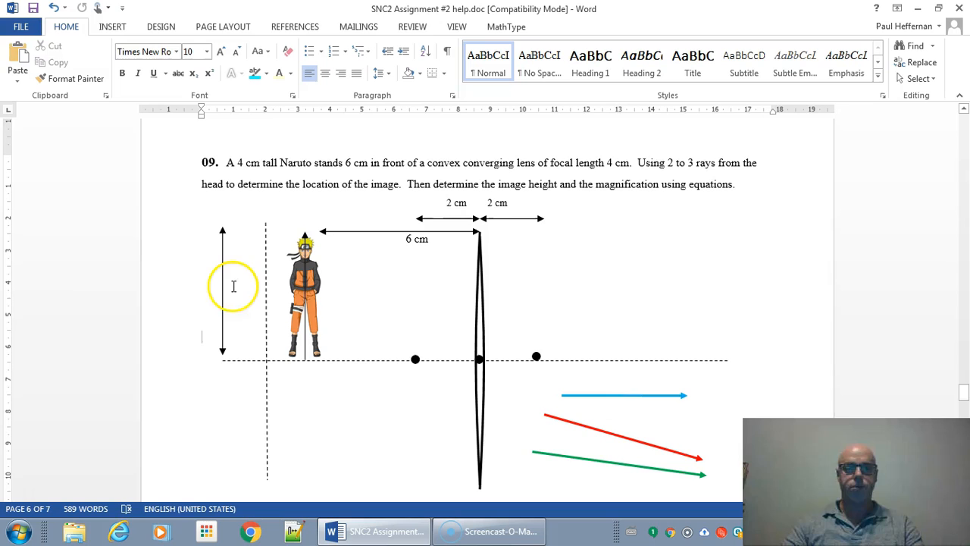
{"action": "mouse_move", "coordinate": [272, 309]}
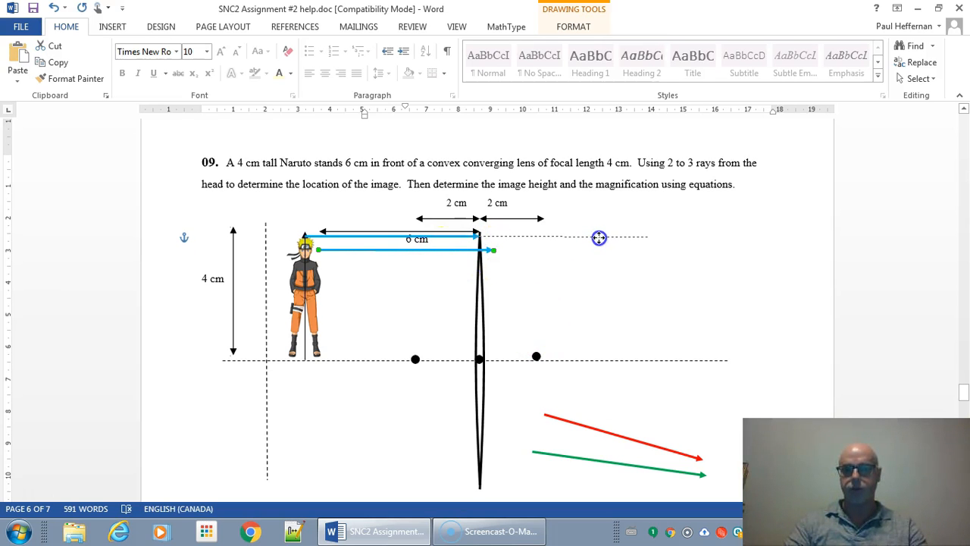
Route the blue ray to the lens then through the far focal point, and the red ray through the lens centre.
{"action": "left_click_drag", "start_coordinate": [492, 250], "coordinate": [652, 237]}
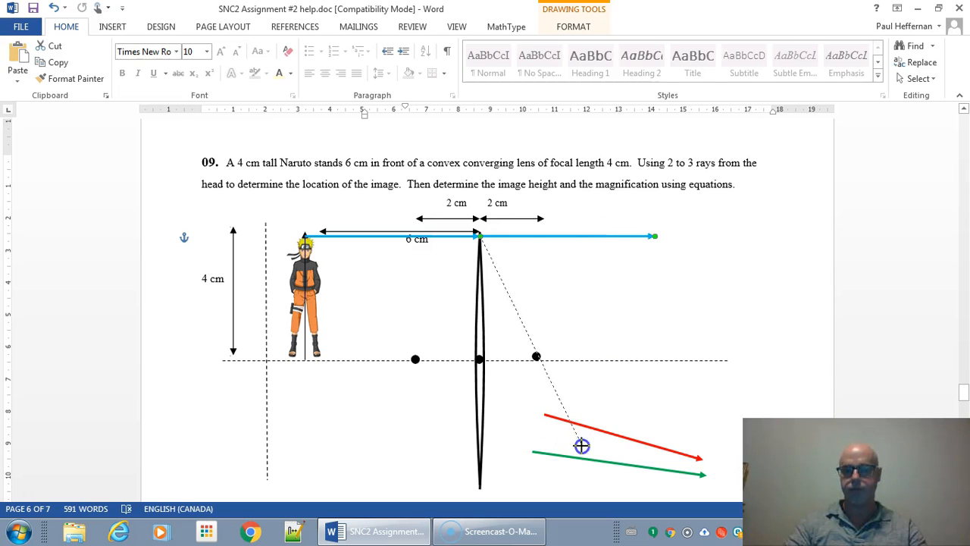
{"action": "left_click_drag", "start_coordinate": [653, 236], "coordinate": [584, 451]}
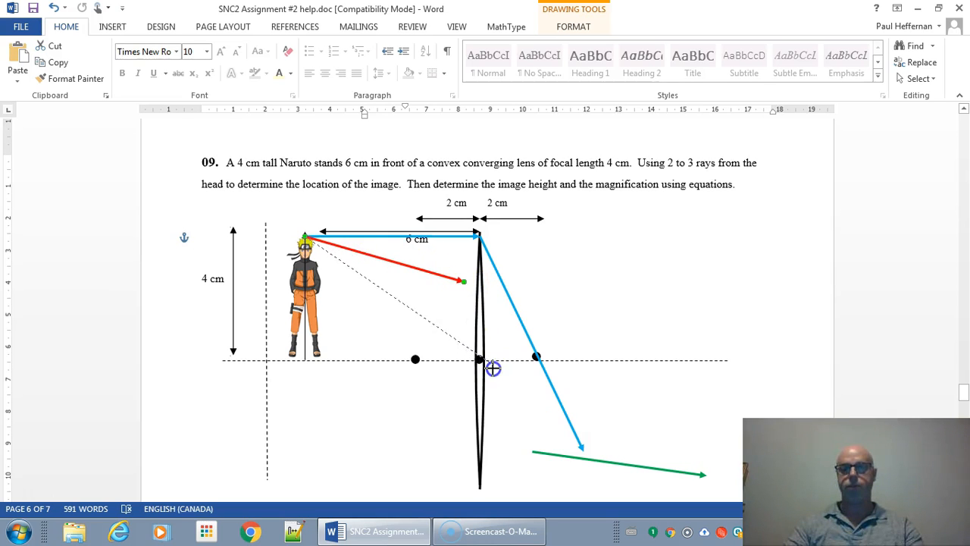
{"action": "left_click_drag", "start_coordinate": [464, 282], "coordinate": [483, 361]}
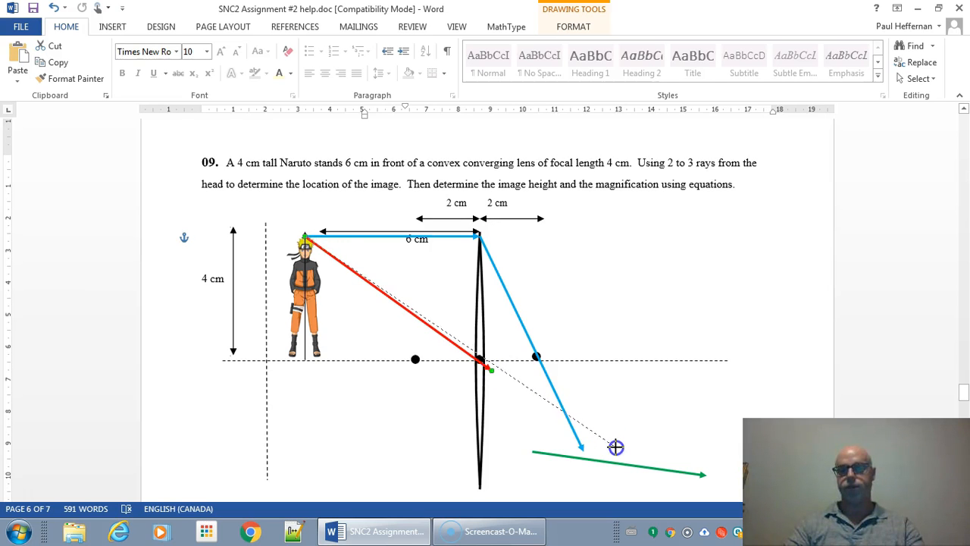
{"action": "left_click_drag", "start_coordinate": [491, 370], "coordinate": [614, 452]}
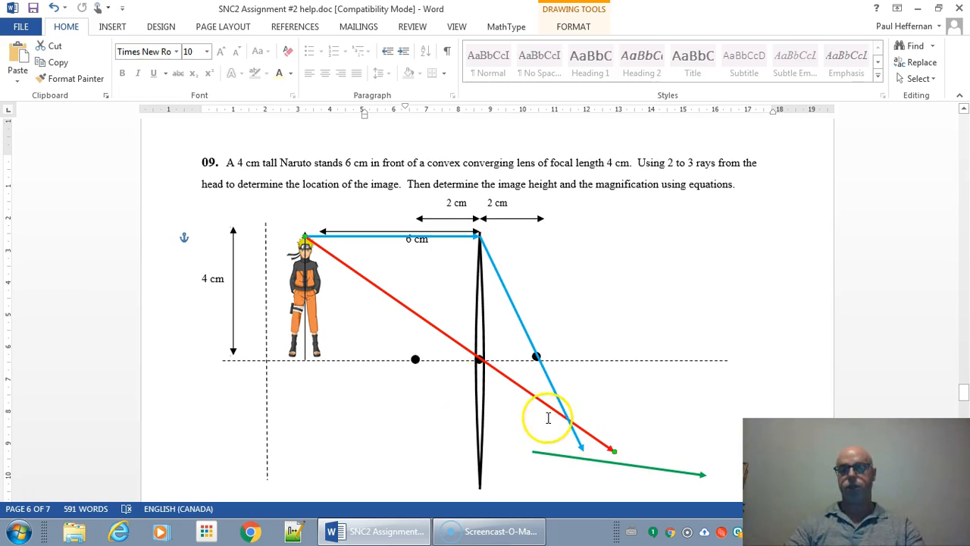
Route the green ray through the near focal point and out parallel to the axis.
{"action": "left_click", "coordinate": [305, 295]}
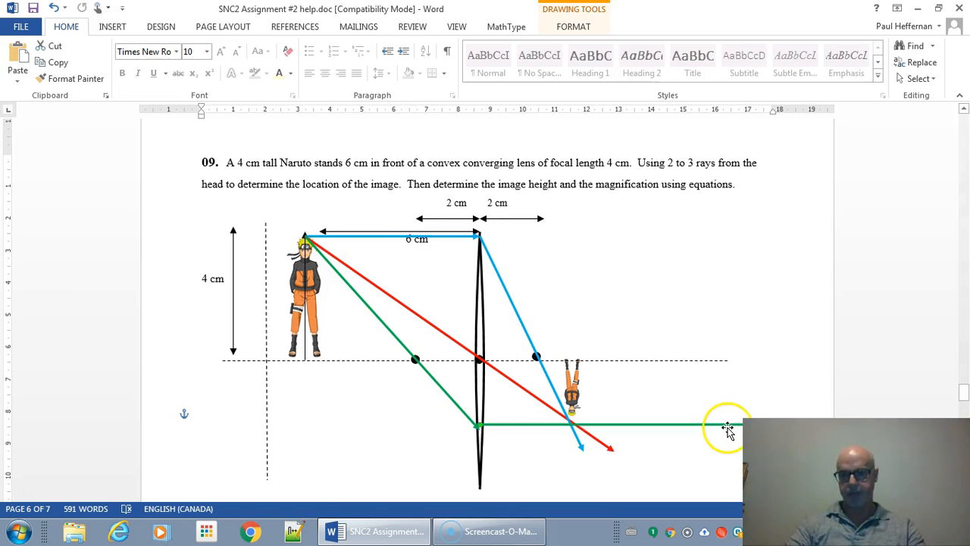
Bold the words Inverted, Real and Smaller in the image properties list.
{"action": "scroll", "scroll_direction": "down", "scroll_amount": 3}
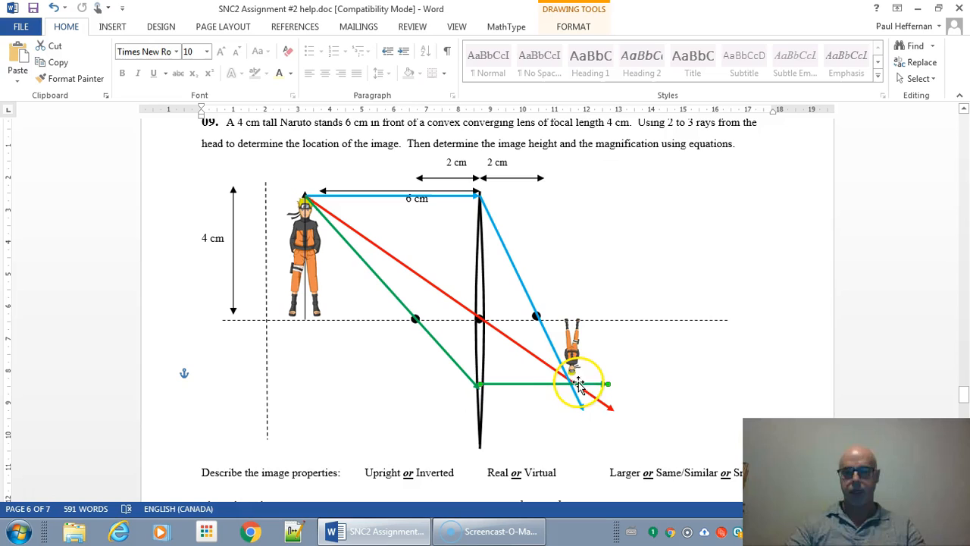
{"action": "left_click", "coordinate": [573, 381]}
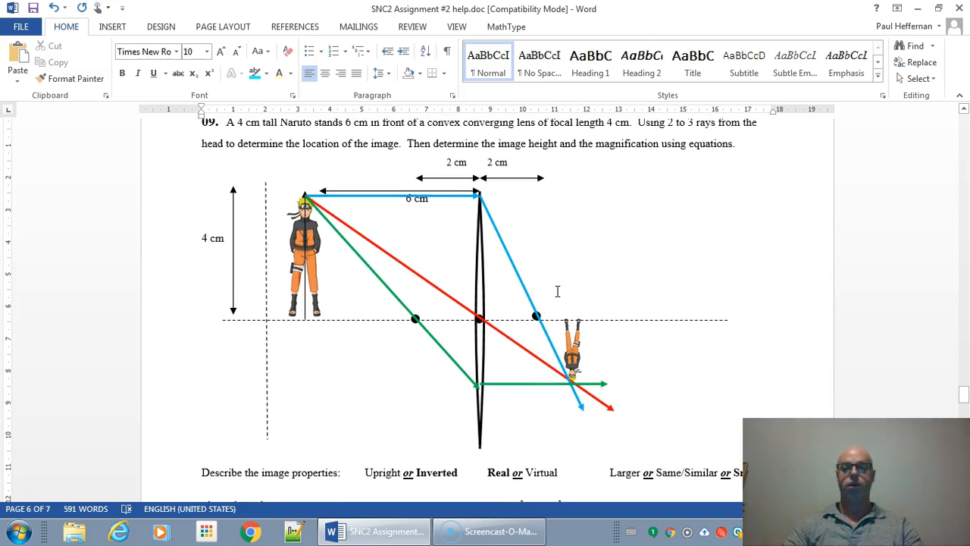
{"action": "scroll", "scroll_direction": "down", "scroll_amount": 3}
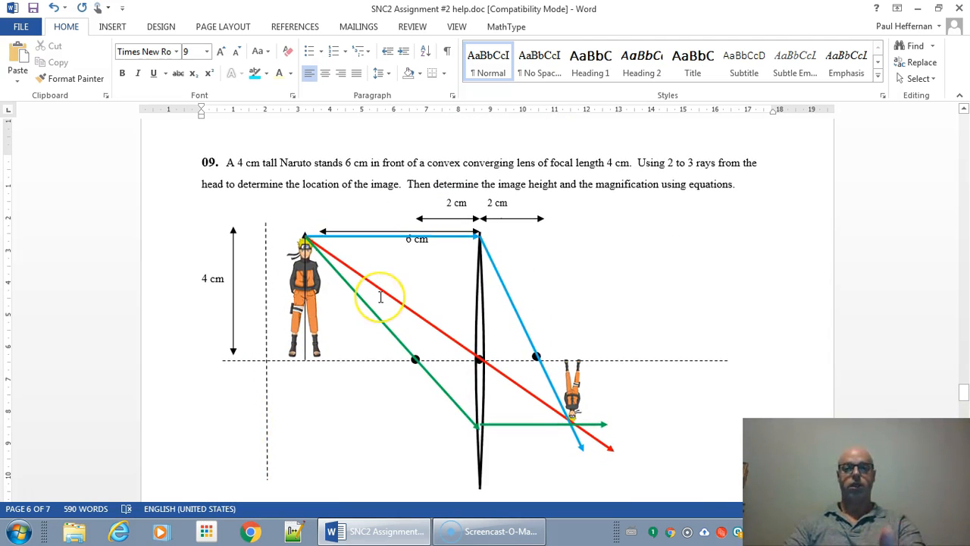
{"action": "scroll", "scroll_direction": "down", "scroll_amount": 3}
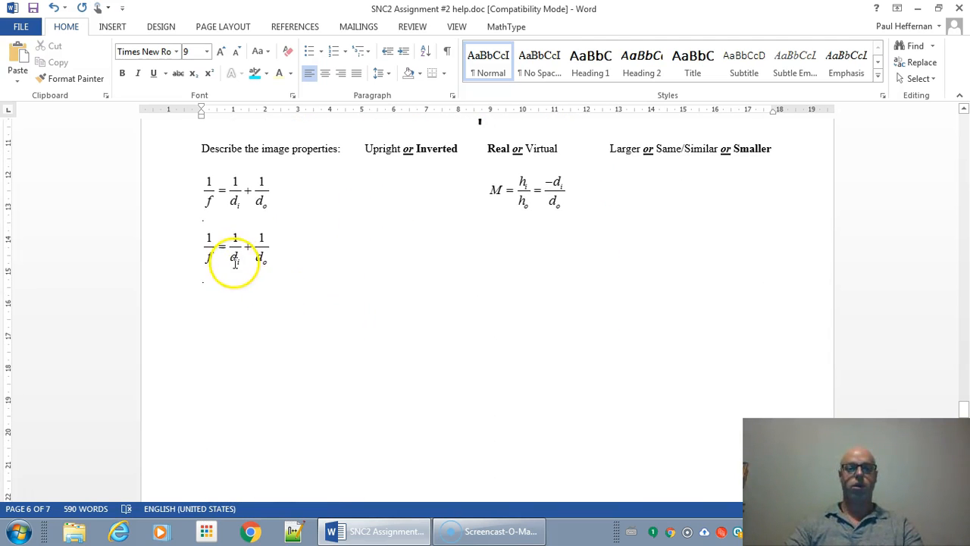
Substitute f = 2cm and d_o = 6cm into the second lens equation in MathType.
{"action": "double_click", "coordinate": [233, 260]}
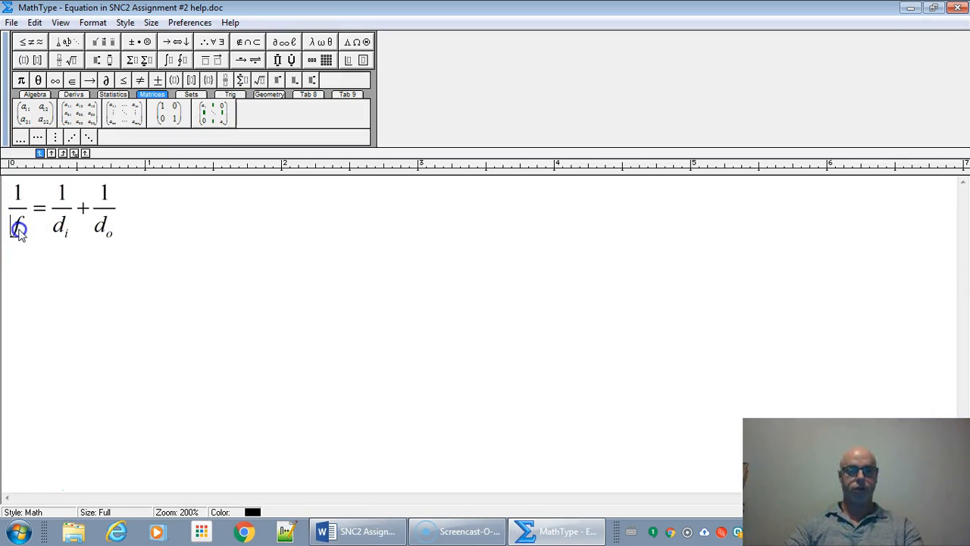
{"action": "type", "text": "2cm"}
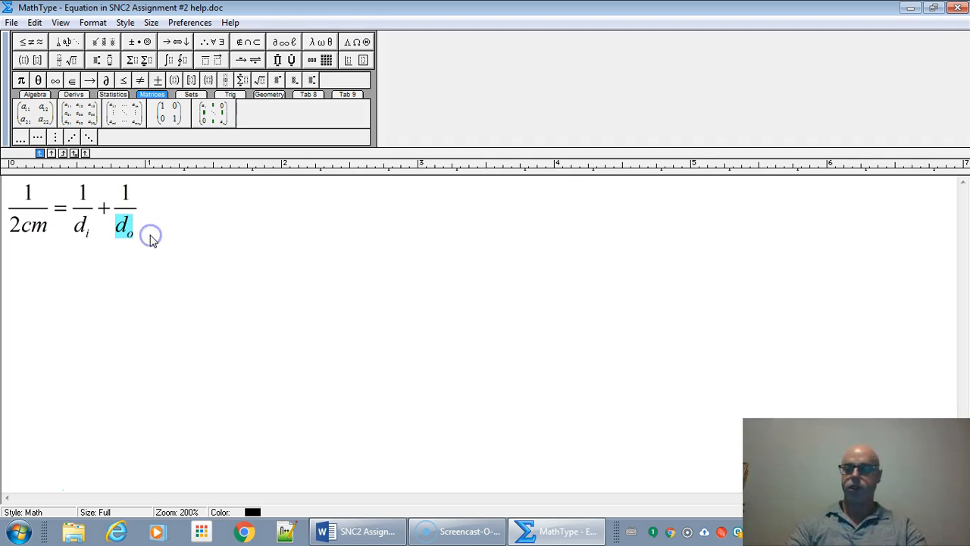
{"action": "type", "text": "6cm"}
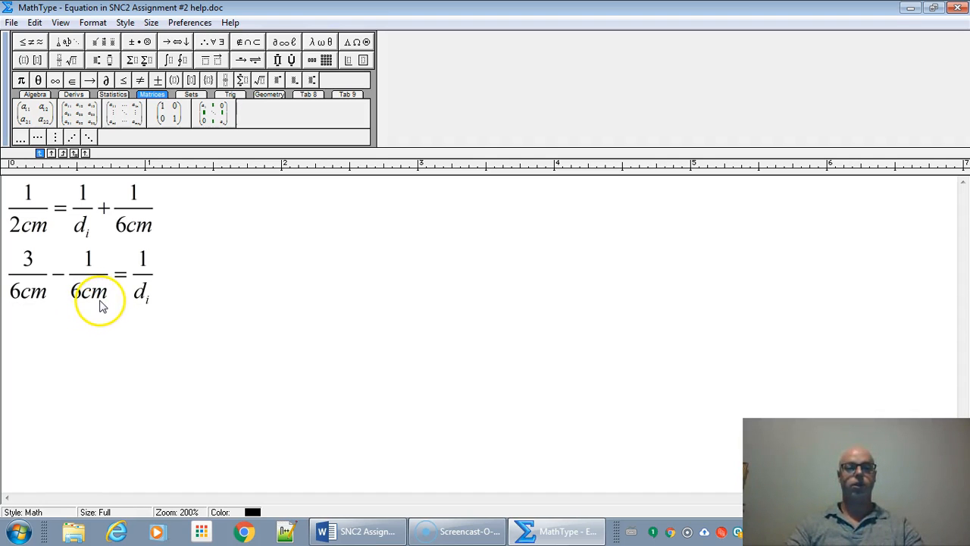
{"action": "mouse_move", "coordinate": [182, 309]}
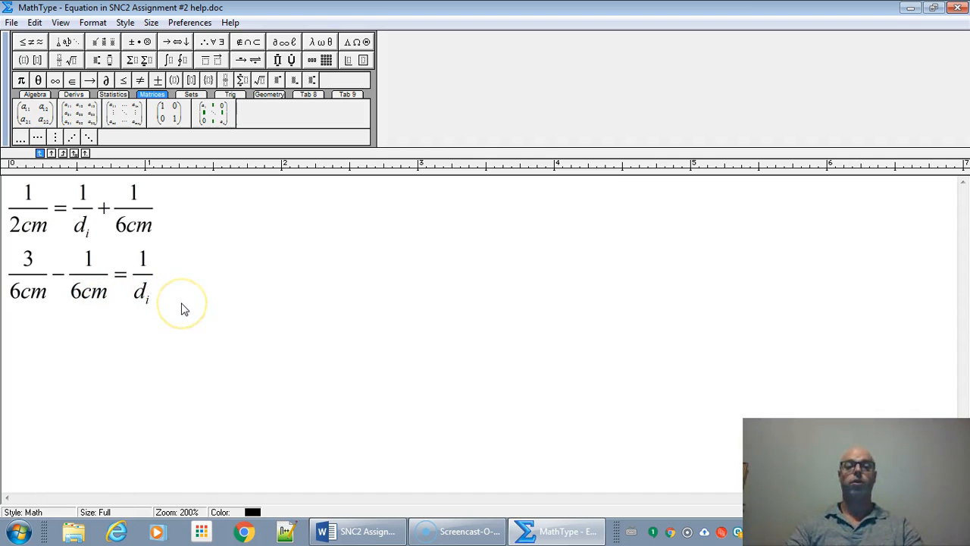
{"action": "mouse_move", "coordinate": [185, 300]}
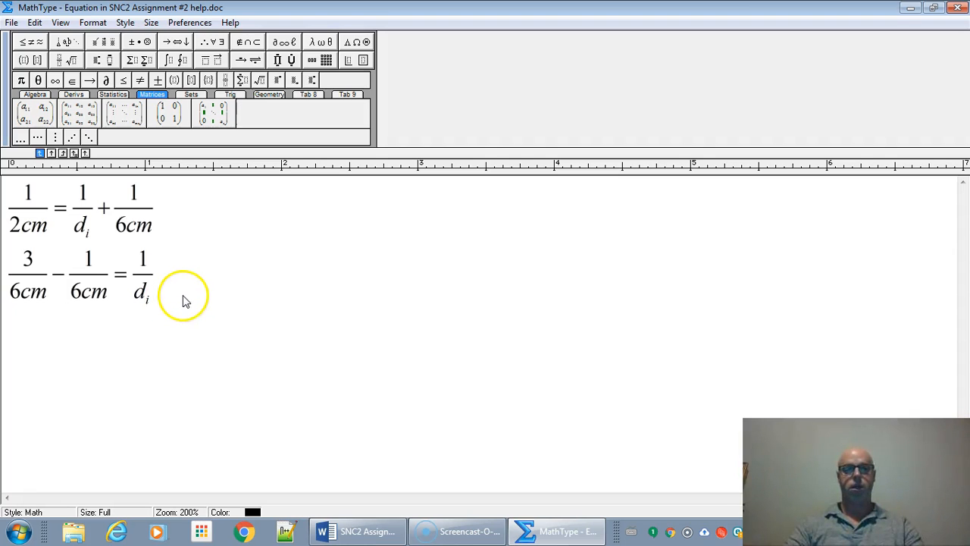
{"action": "mouse_move", "coordinate": [37, 288]}
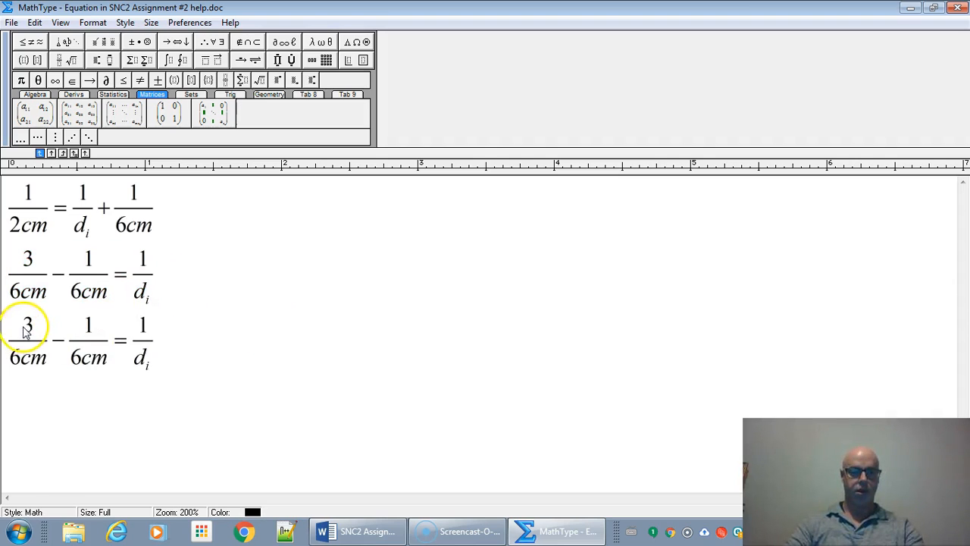
Rearrange to 2/6cm = 1/d_i and solve to d_i = 3cm.
{"action": "type", "text": "2"}
{"action": "type", "text": "di"}
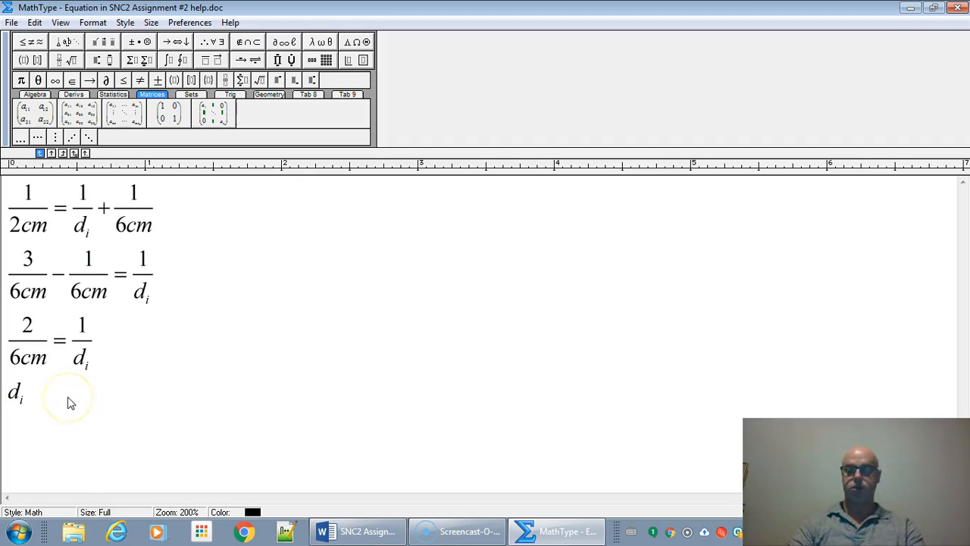
{"action": "type", "text": "="}
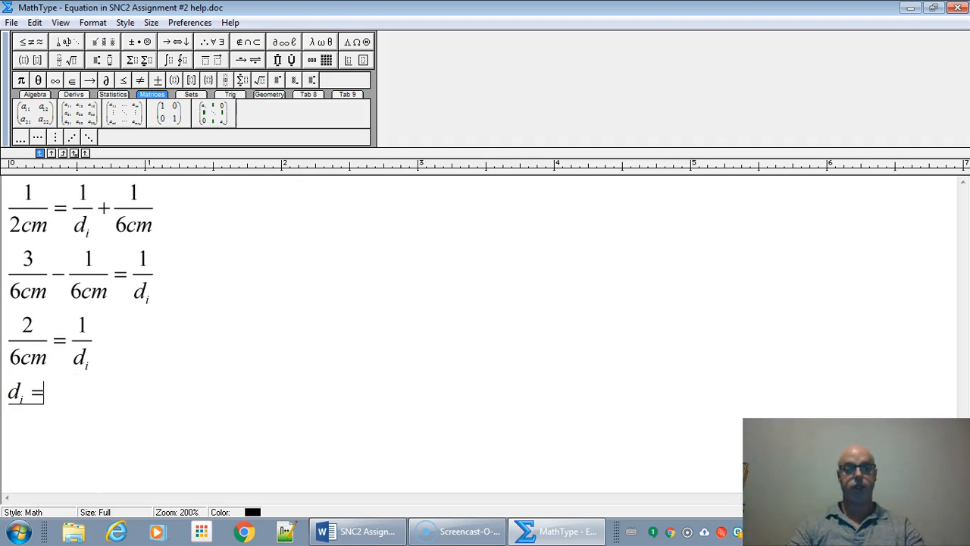
{"action": "type", "text": "3cm"}
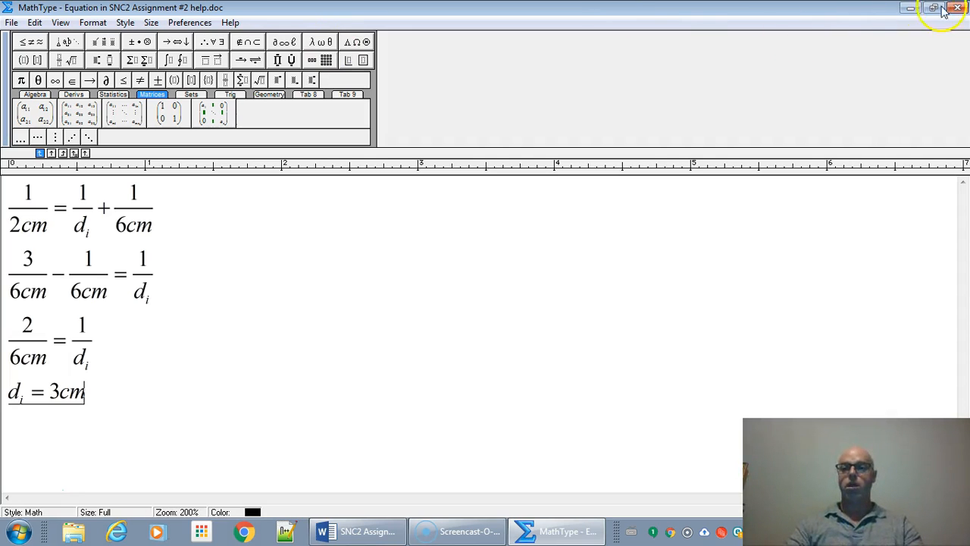
Return the worked solution ending in d_i = 3cm to the Word document and review it.
{"action": "left_click", "coordinate": [955, 8]}
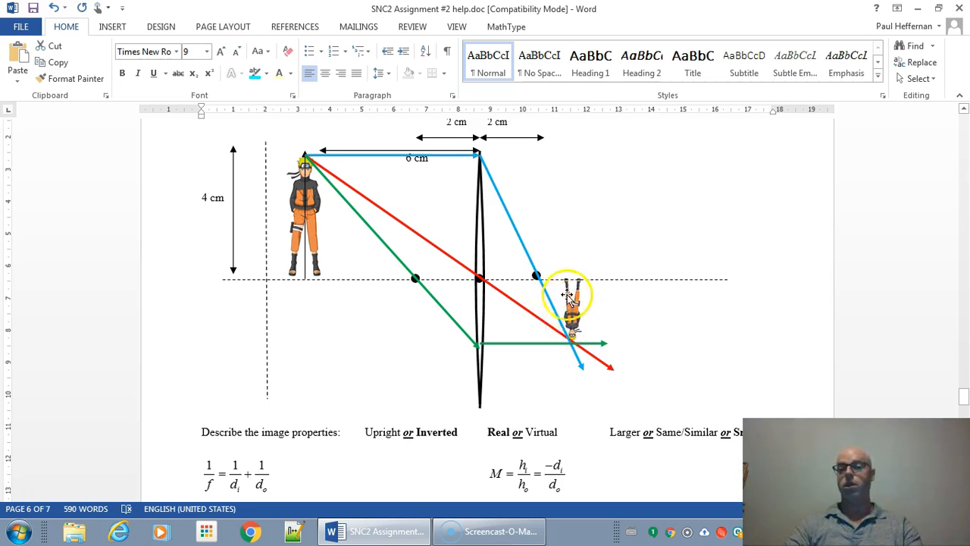
{"action": "scroll", "scroll_direction": "down", "scroll_amount": 3}
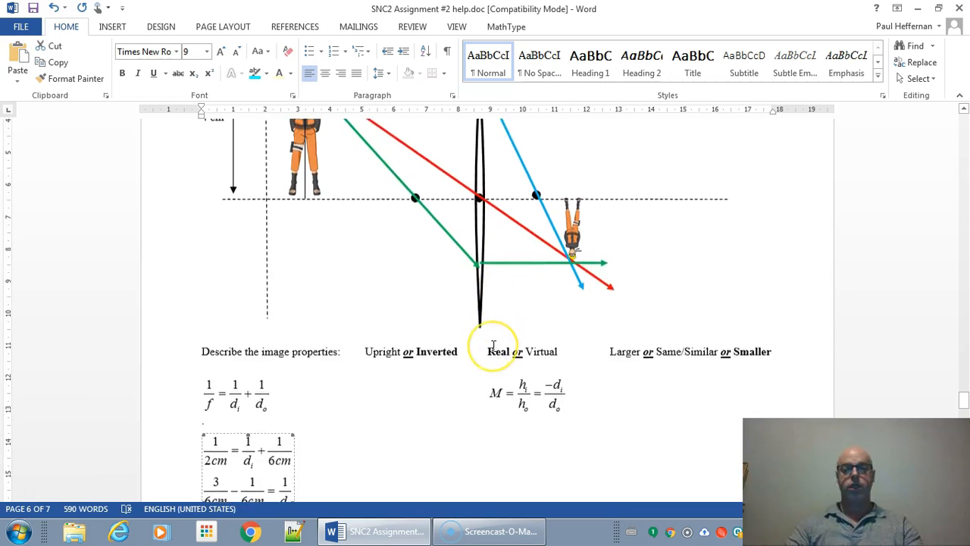
{"action": "scroll", "scroll_direction": "down", "scroll_amount": 3}
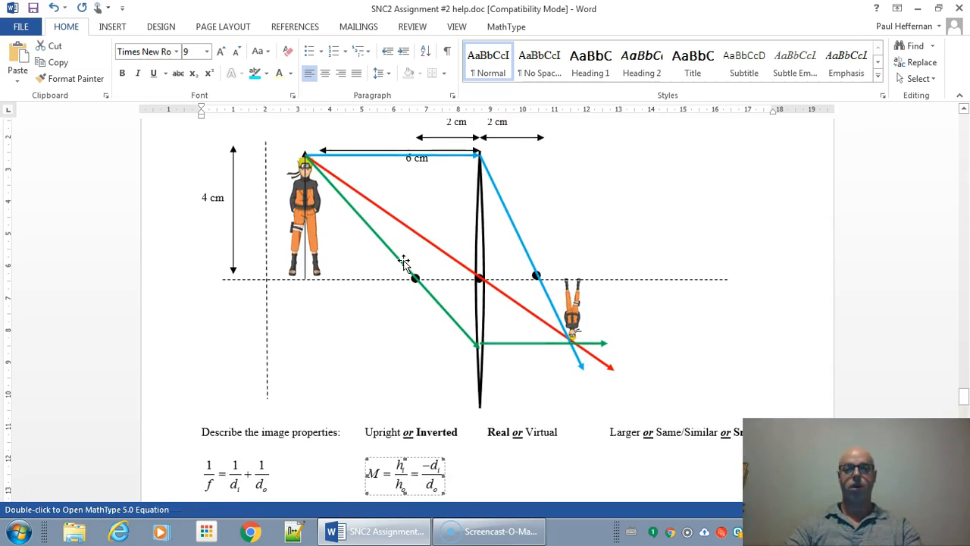
Copy the magnification equation and edit its duplicate in MathType.
{"action": "double_click", "coordinate": [405, 473]}
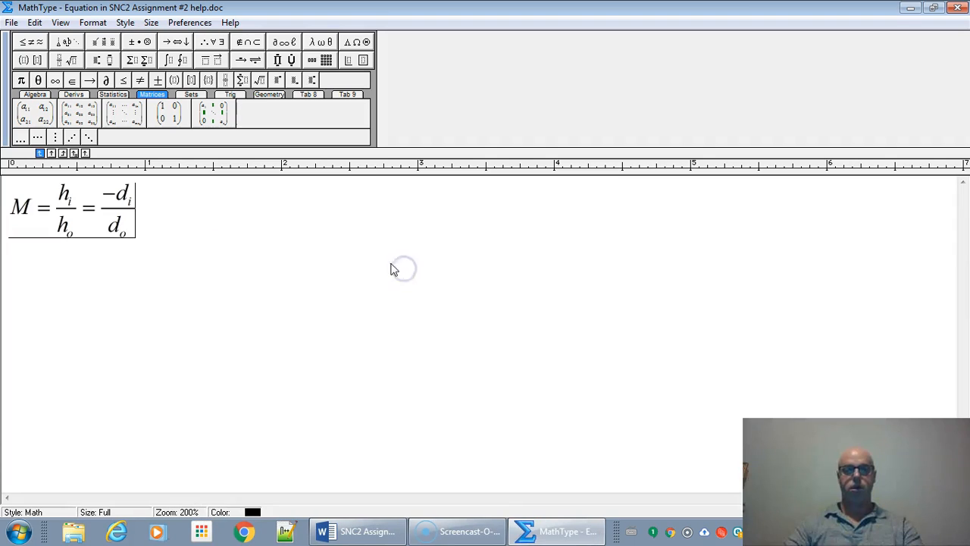
{"action": "key", "text": "ctrl+a"}
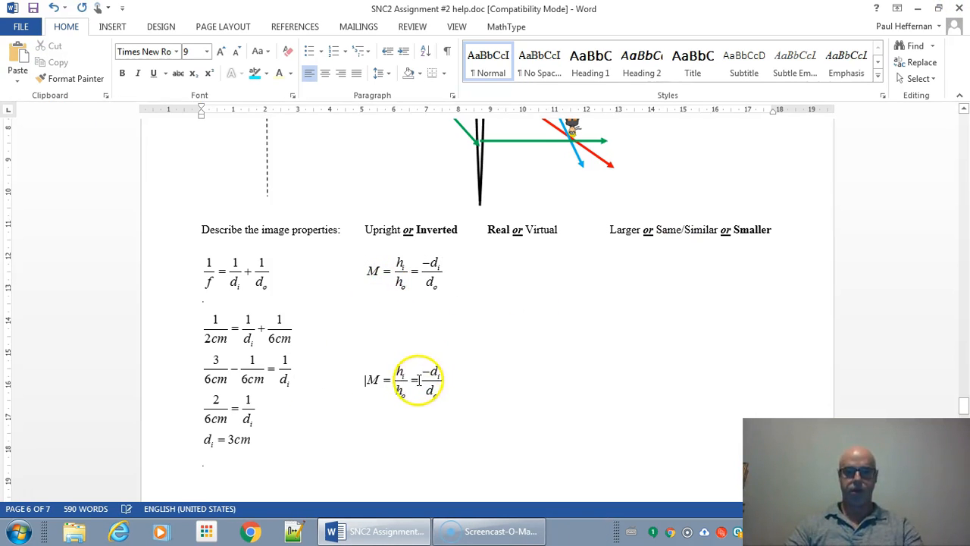
{"action": "double_click", "coordinate": [419, 379]}
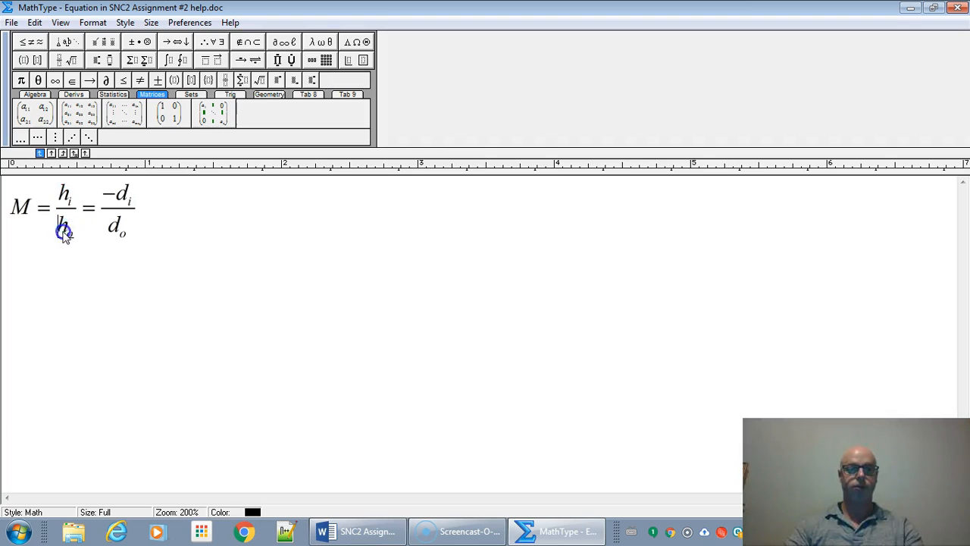
Substitute h_o = 4cm, d_i = (3cm) and d_o = 6cm into the placeholders.
{"action": "type", "text": "4cm"}
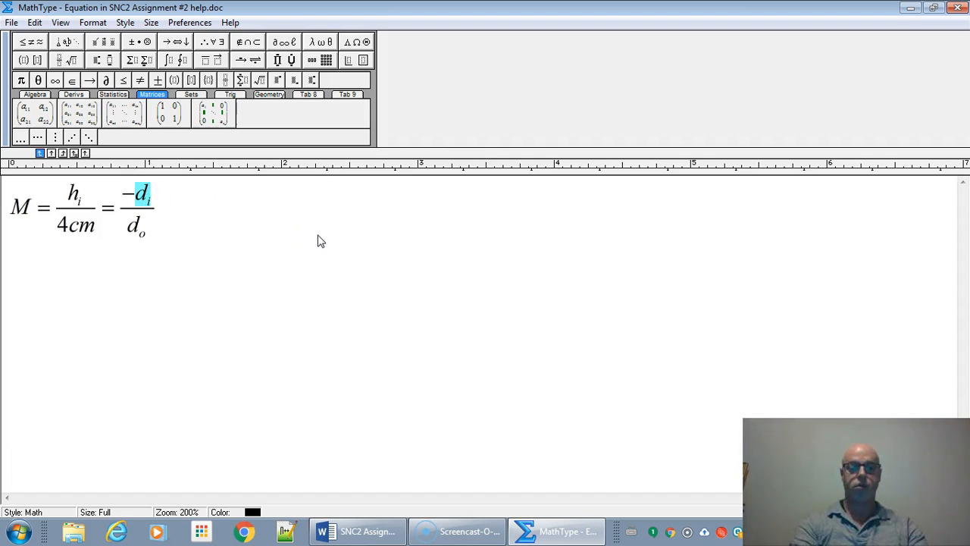
{"action": "type", "text": "(3cm)"}
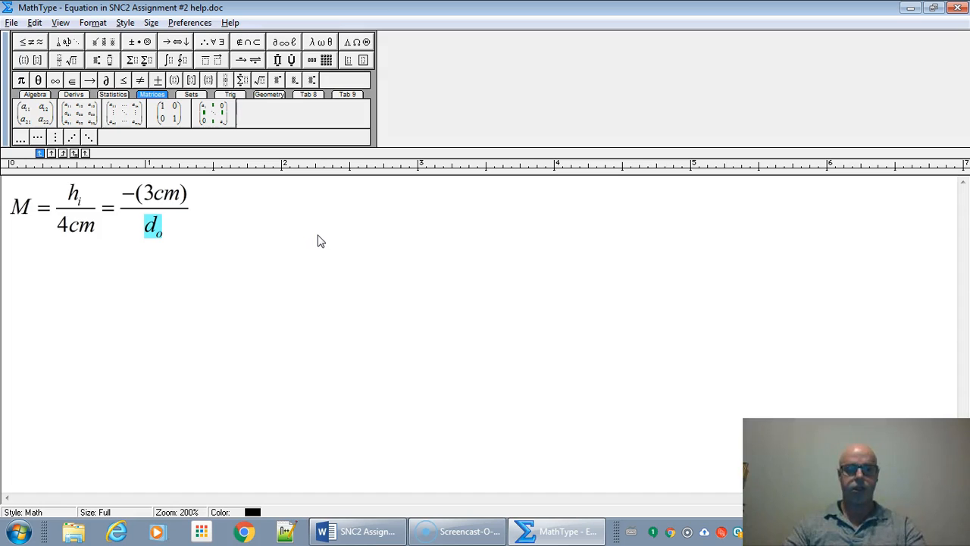
{"action": "type", "text": "6cm"}
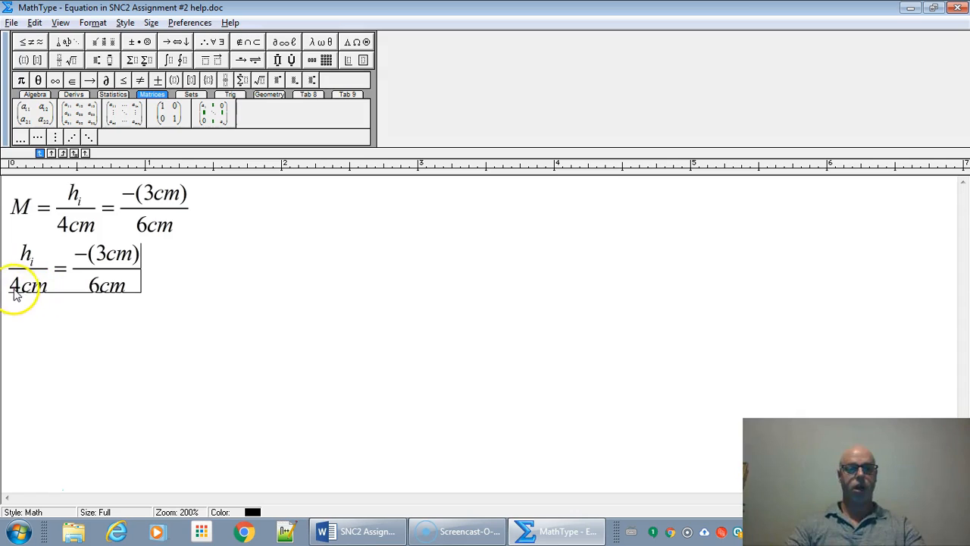
Rearrange to h_i = -(3cm)4cm/6cm = -2cm and start a line M = -(3cm)/6cm.
{"action": "double_click", "coordinate": [28, 285]}
{"action": "type", "text": "hi ="}
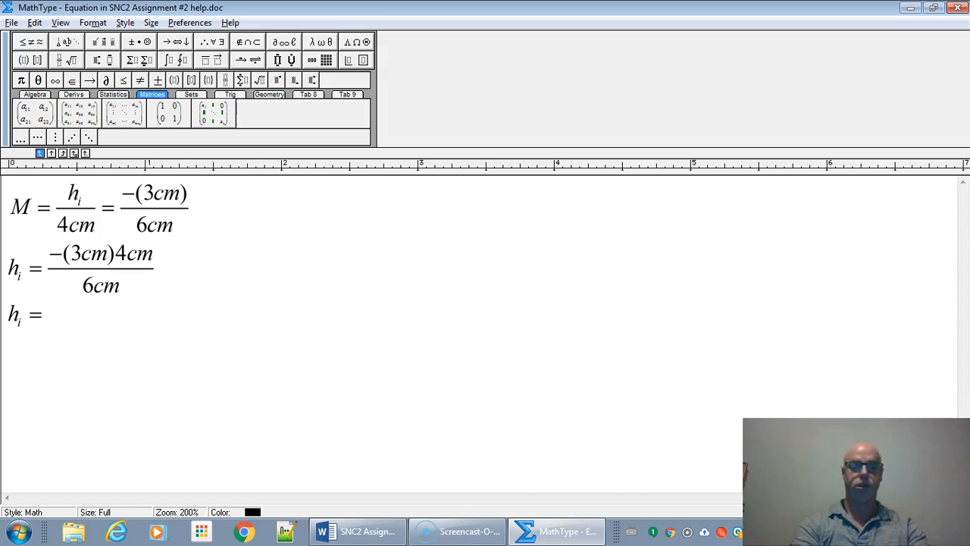
{"action": "type", "text": "-2cm"}
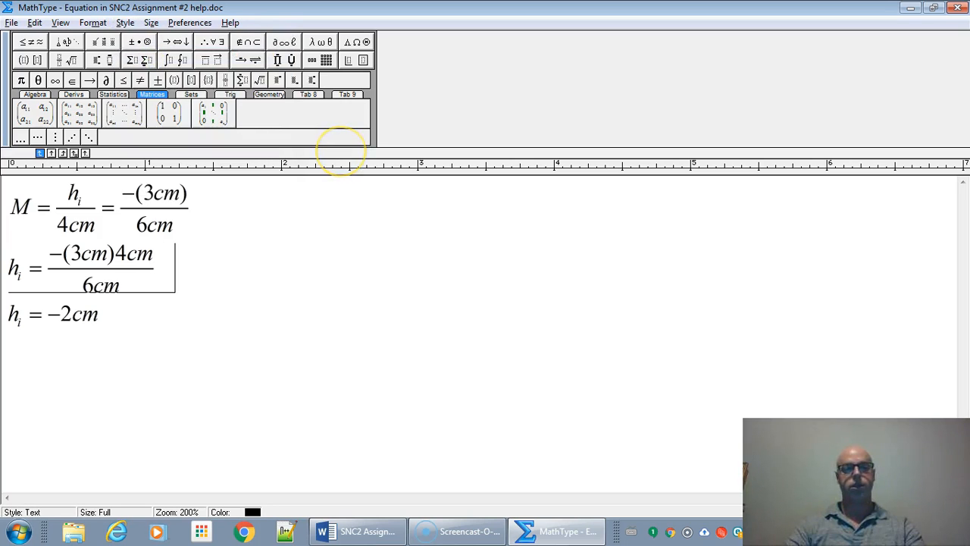
{"action": "left_click_drag", "start_coordinate": [9, 194], "coordinate": [189, 228]}
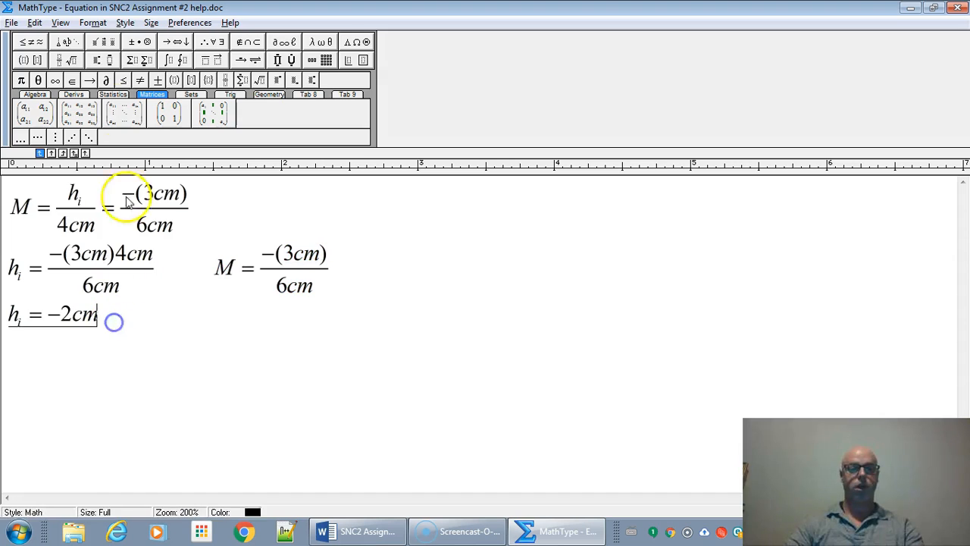
Simplify to M = -1/2 or -0.5× and return the working to the document.
{"action": "left_click", "coordinate": [126, 21]}
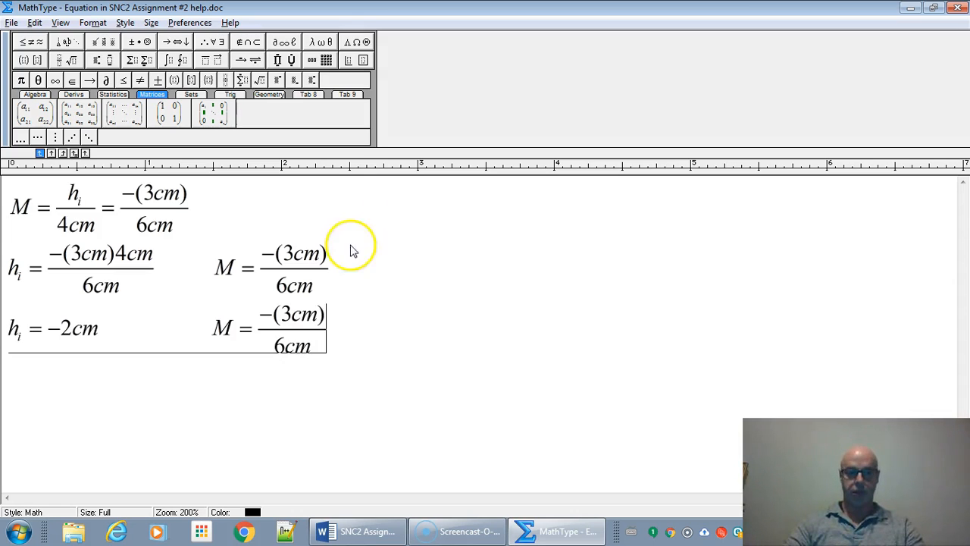
{"action": "left_click_drag", "start_coordinate": [261, 306], "coordinate": [326, 356]}
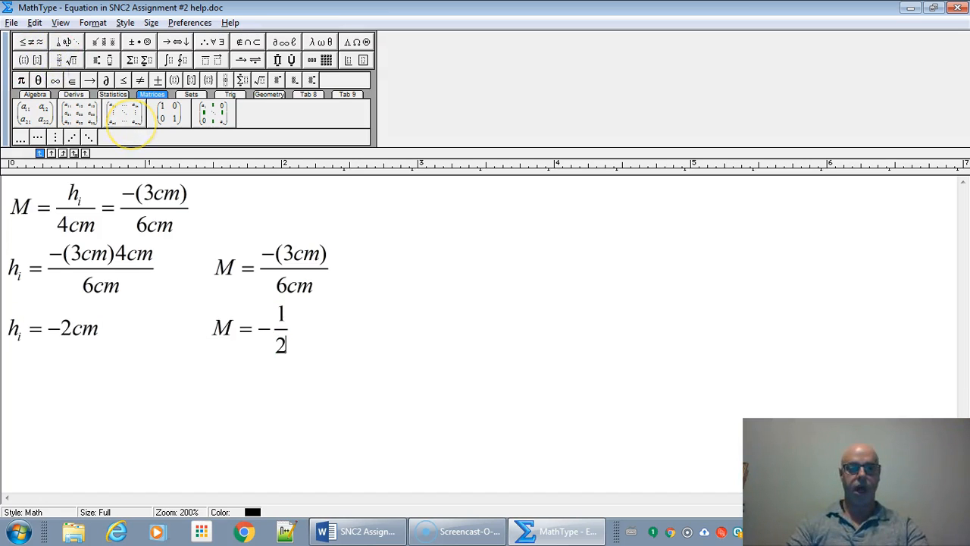
{"action": "type", "text": "or"}
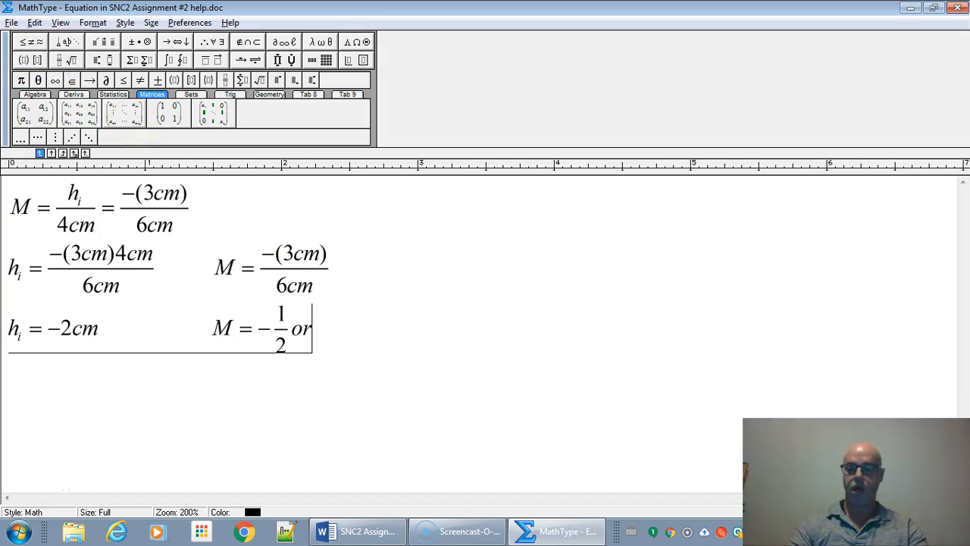
{"action": "type", "text": "0.5"}
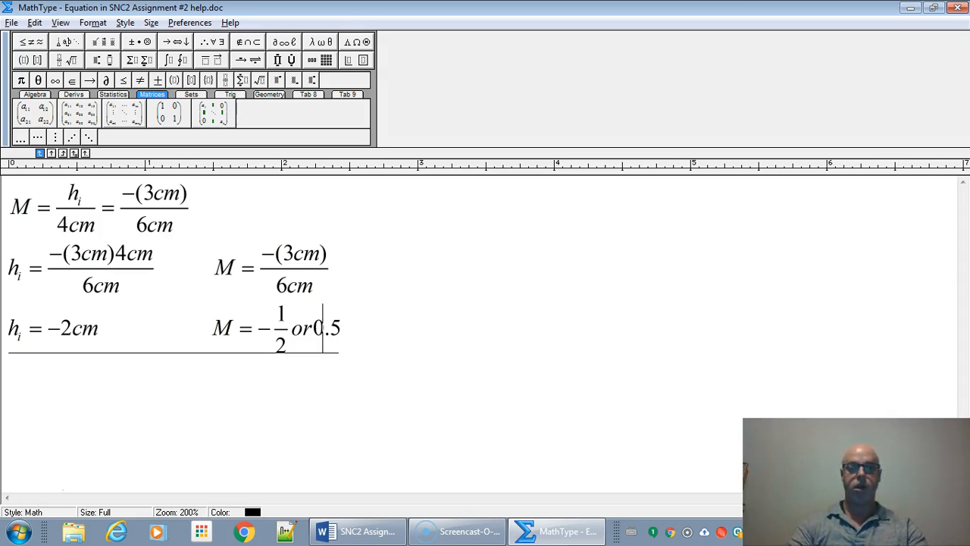
{"action": "type", "text": "-"}
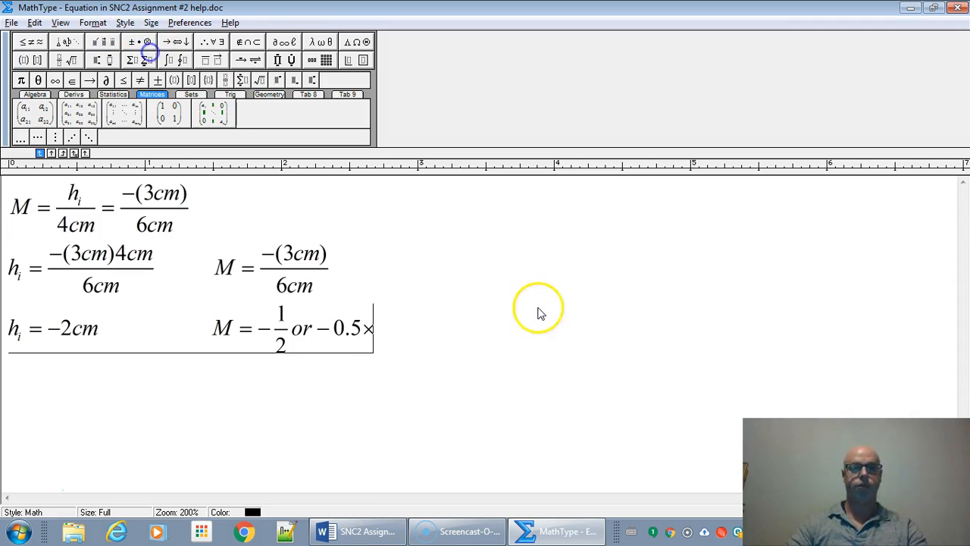
{"action": "left_click", "coordinate": [958, 8]}
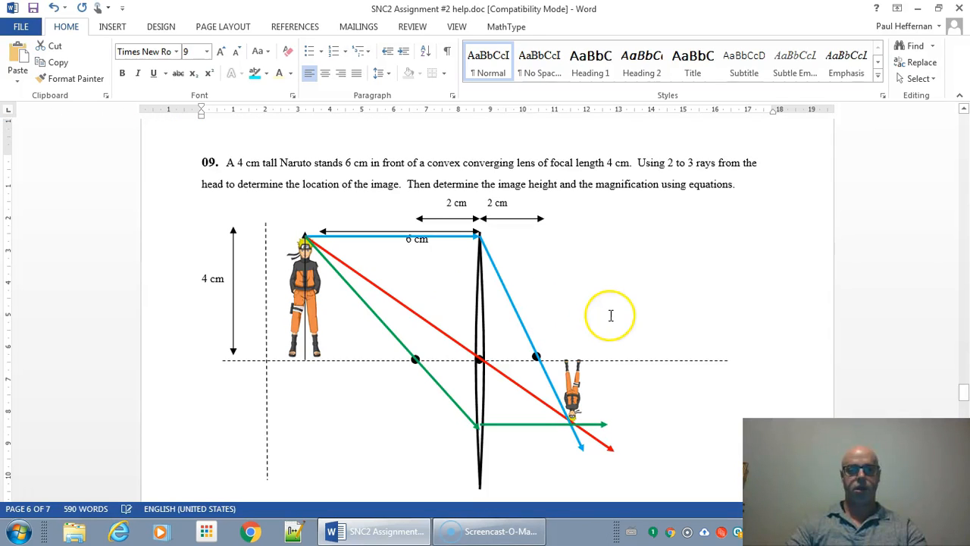
Scroll down to view the inserted h_i = -2cm and M = -1/2 working.
{"action": "scroll", "scroll_direction": "down", "scroll_amount": 3}
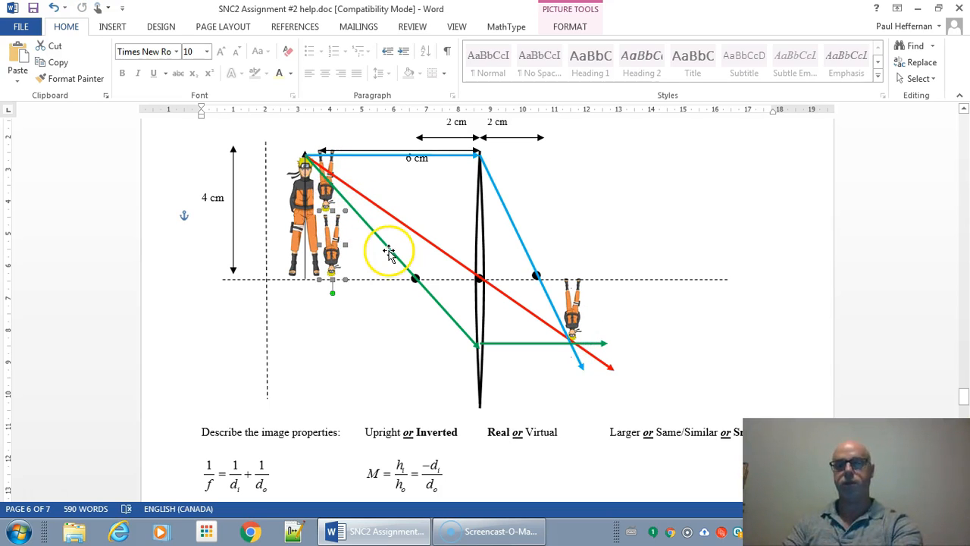
{"action": "scroll", "scroll_direction": "down", "scroll_amount": 3}
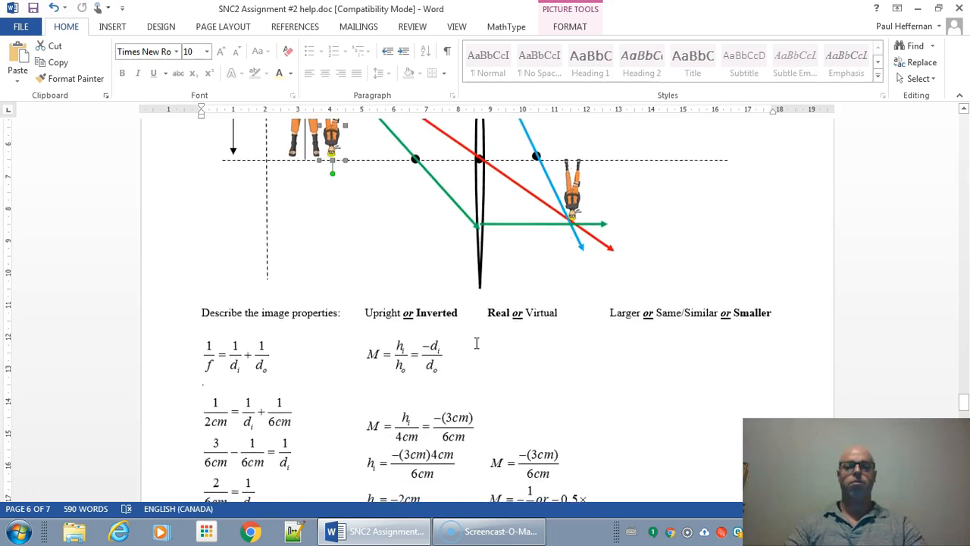